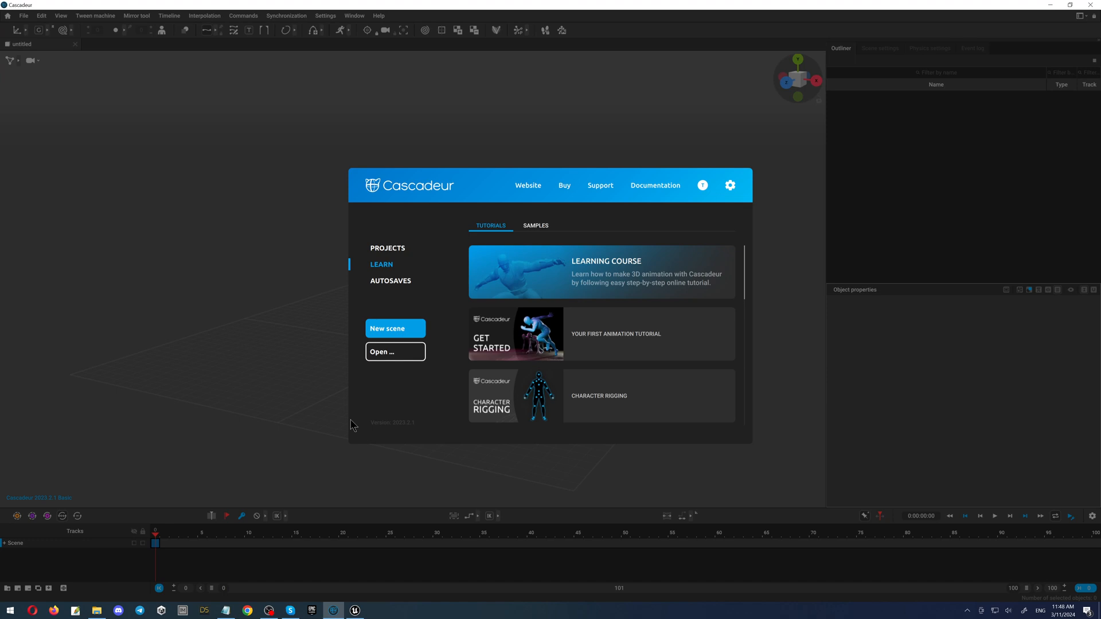
{"action": "mouse_move", "coordinate": [381, 300]}
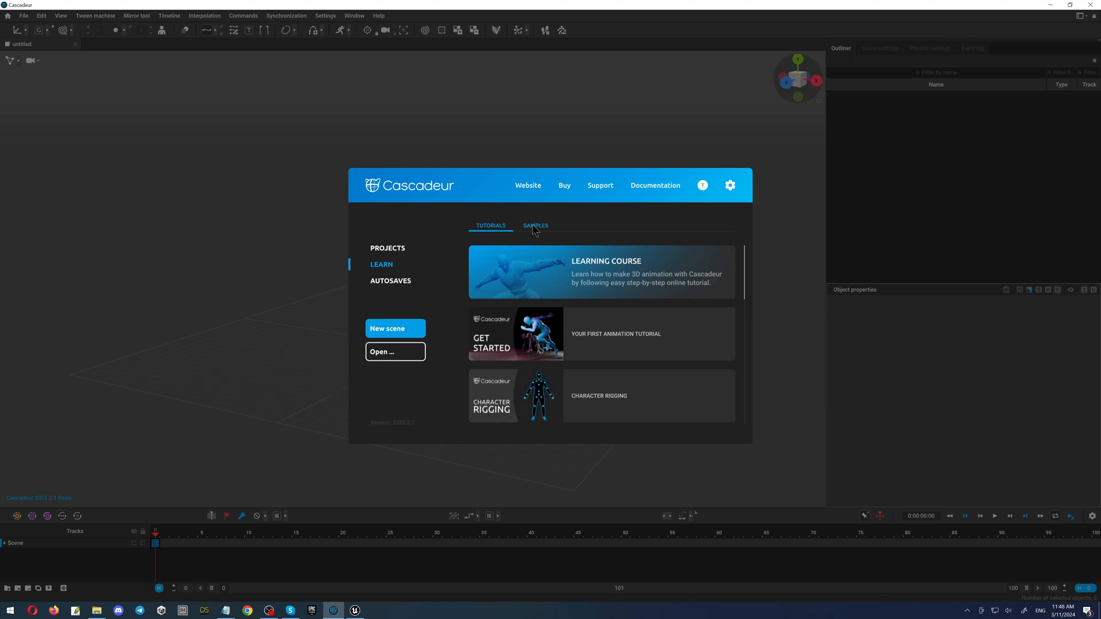
- Show the Samples collection on Cascadeur's start screen
{"action": "left_click", "coordinate": [535, 226]}
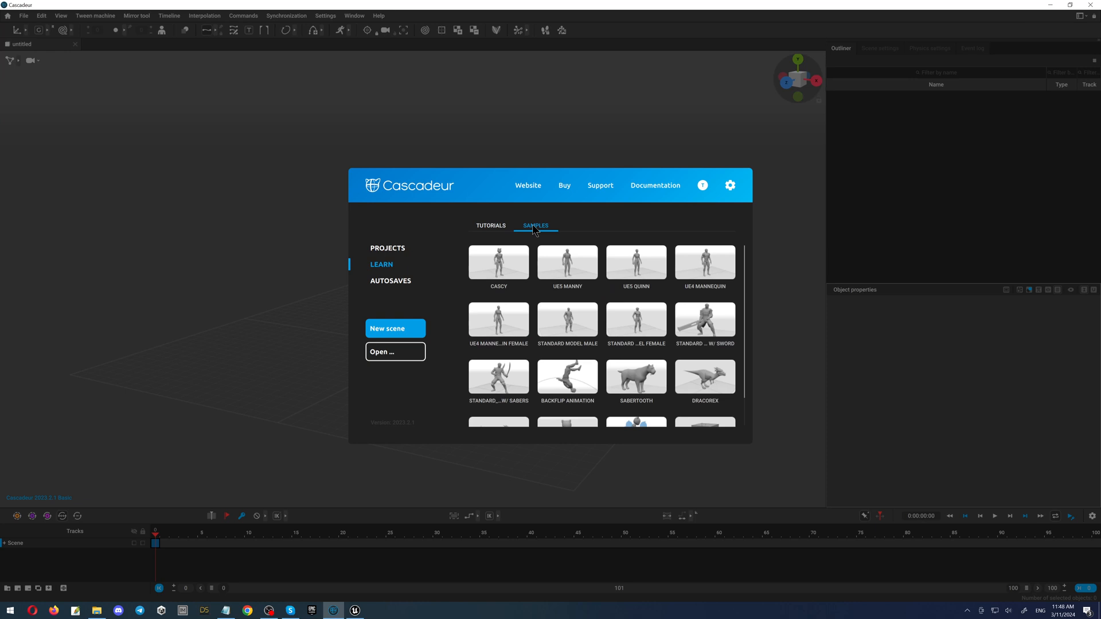
{"action": "mouse_move", "coordinate": [636, 265]}
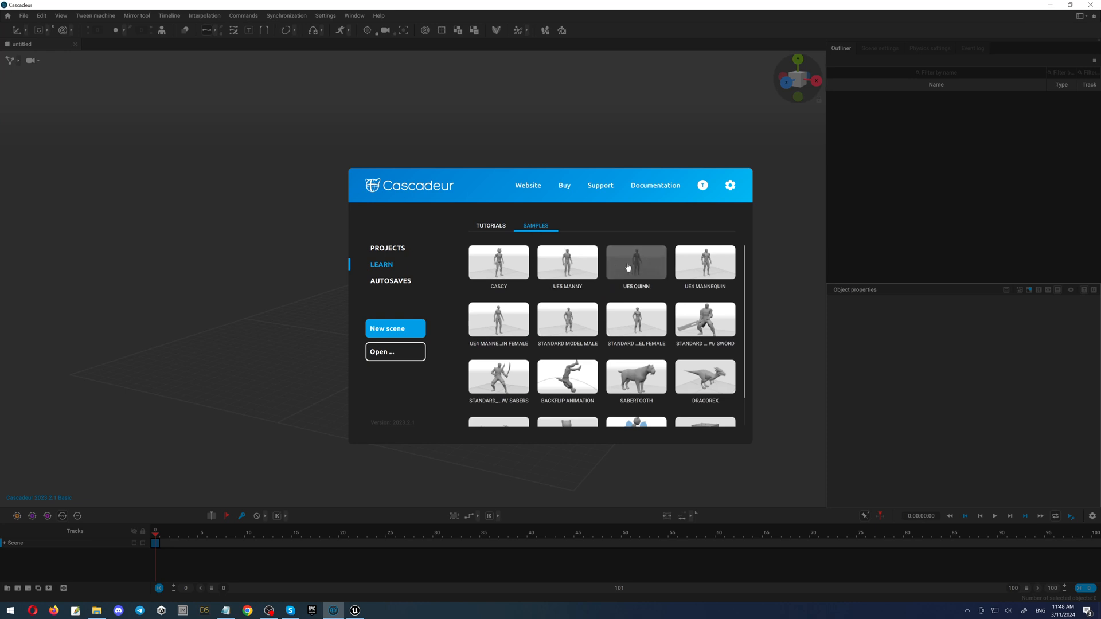
{"action": "mouse_move", "coordinate": [568, 264]}
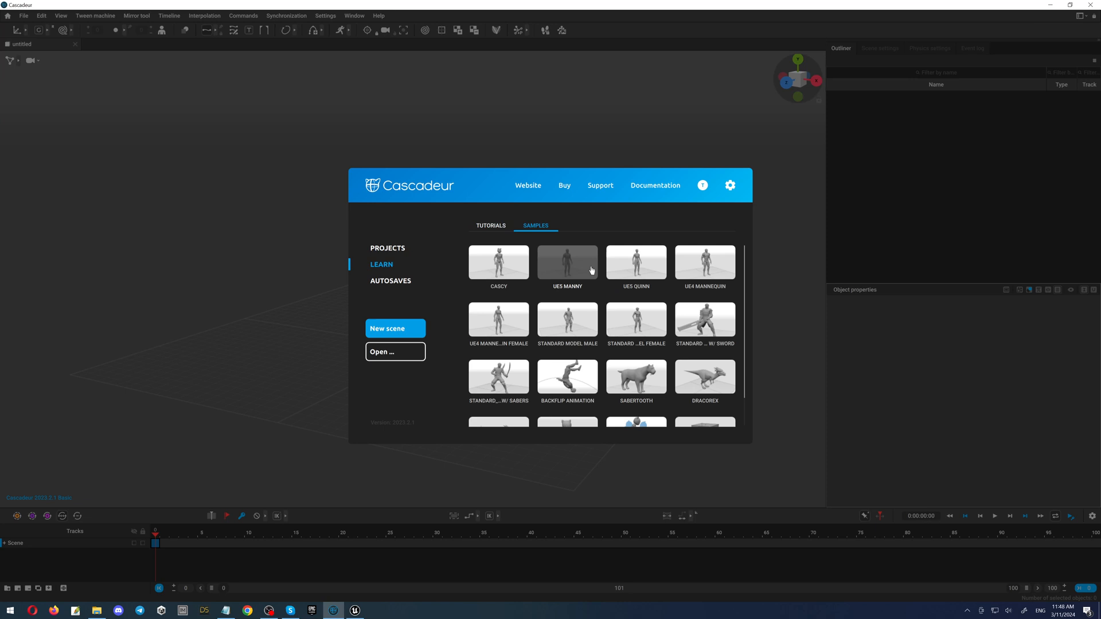
{"action": "mouse_move", "coordinate": [635, 264]}
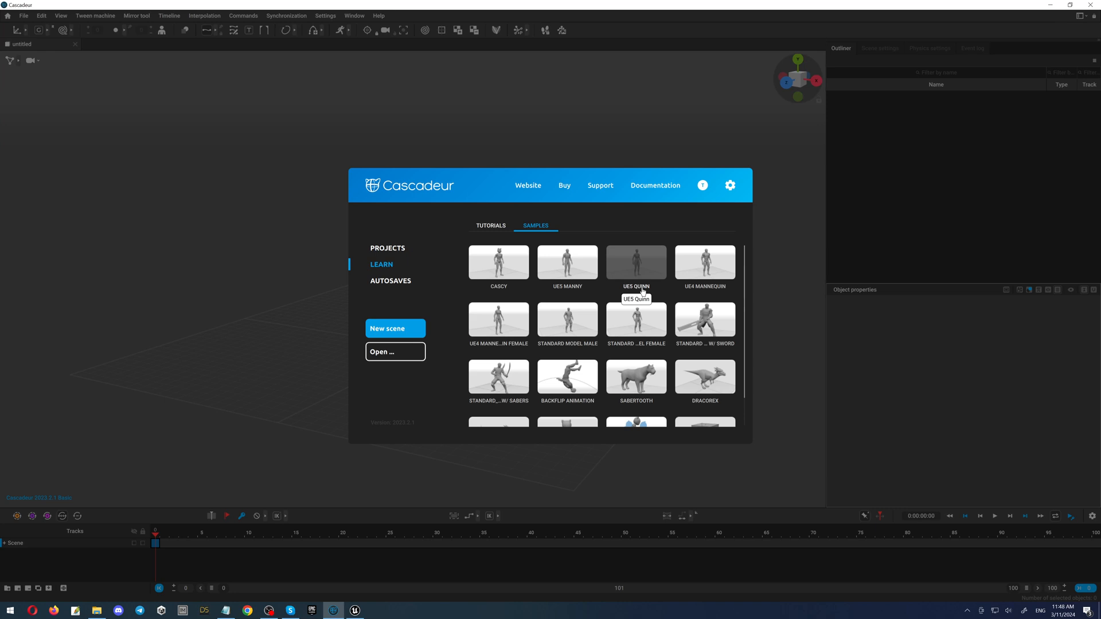
{"action": "mouse_move", "coordinate": [642, 255]}
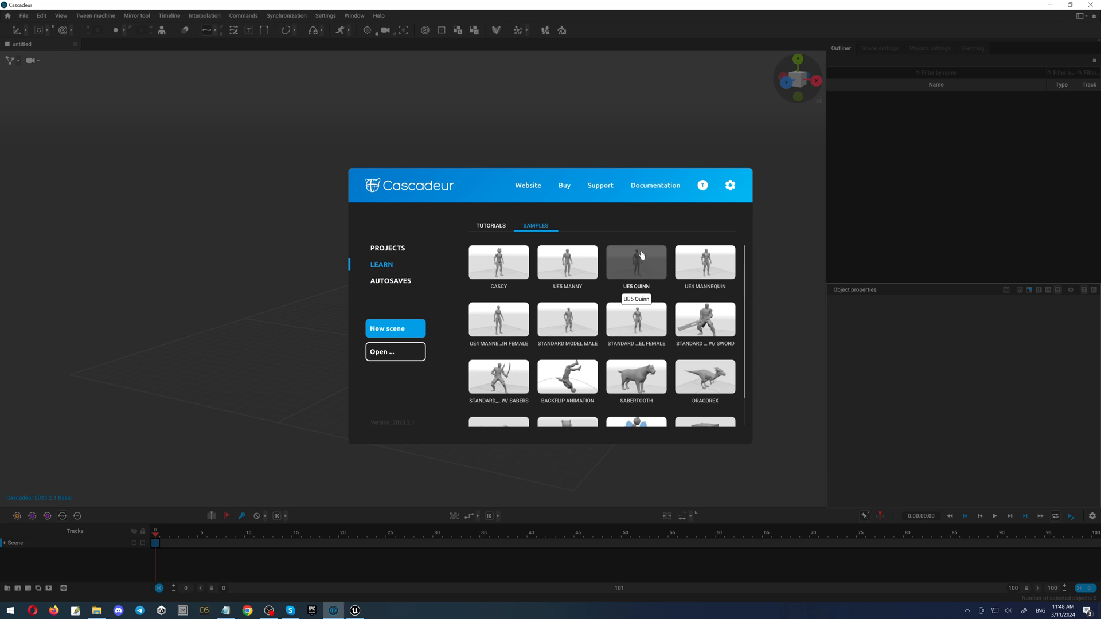
{"action": "mouse_move", "coordinate": [634, 265]}
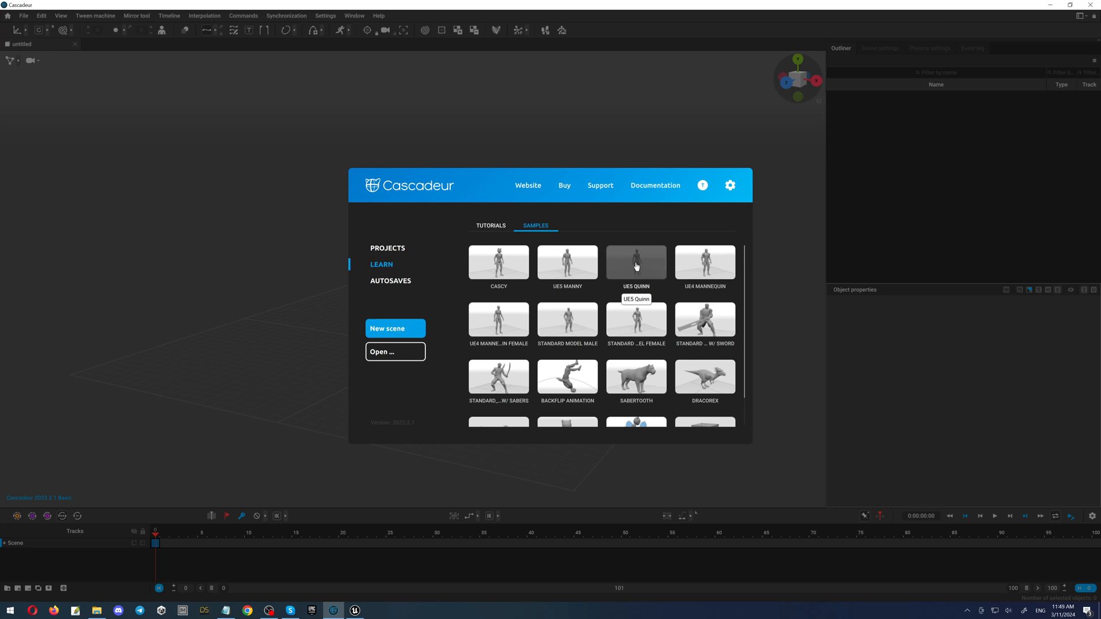
{"action": "mouse_move", "coordinate": [638, 266]}
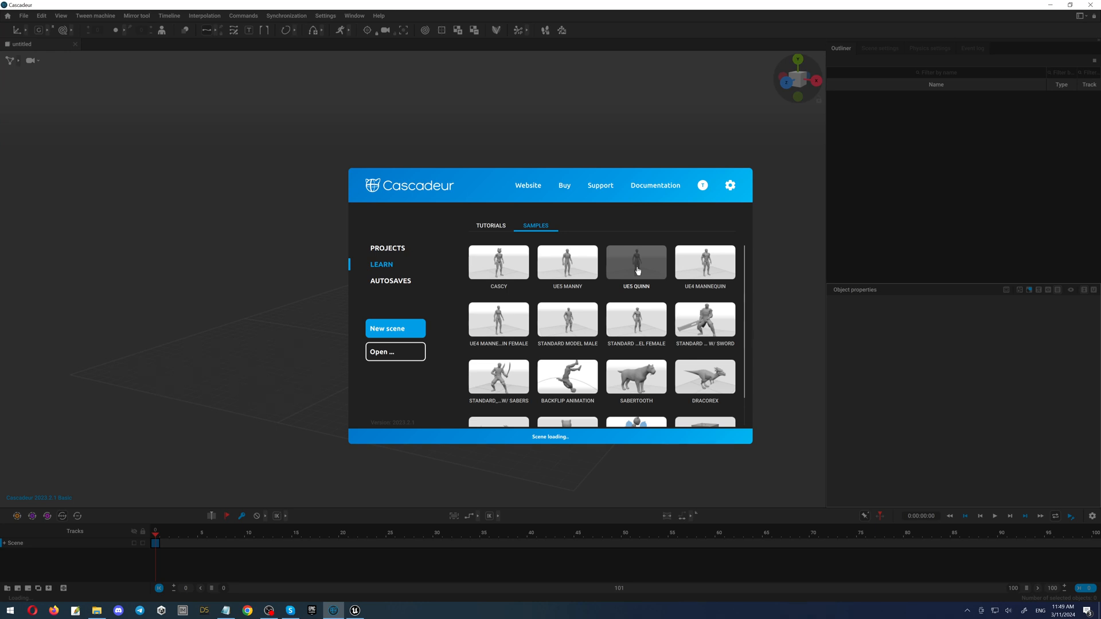
- Load the UE5 Quinn sample scene and switch the viewport to Joint selection mode
{"action": "double_click", "coordinate": [636, 263]}
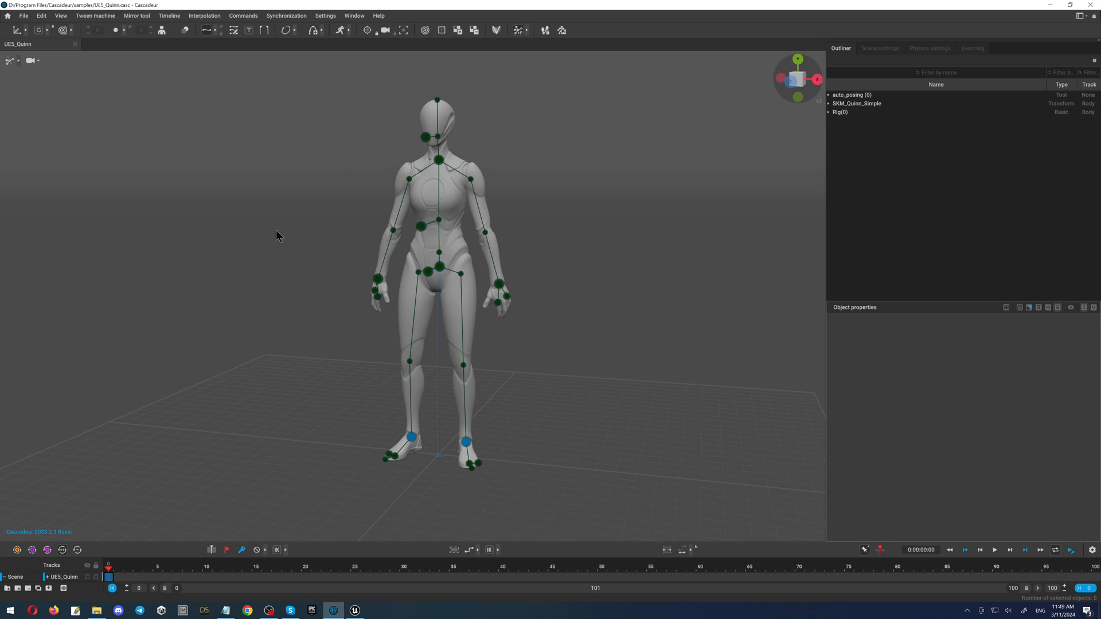
{"action": "mouse_move", "coordinate": [21, 77]}
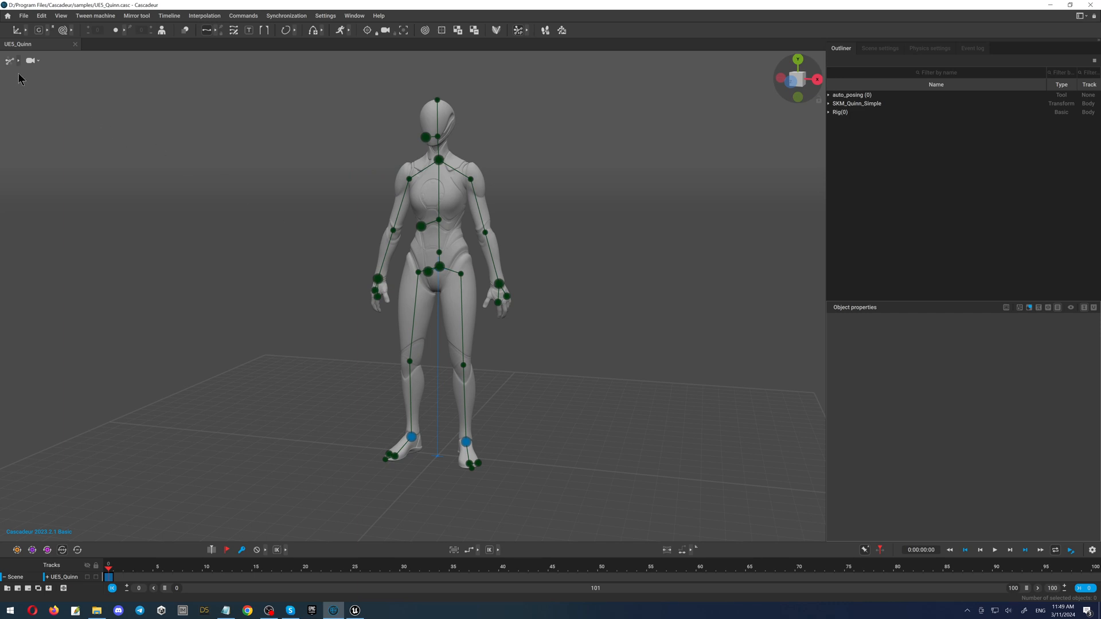
{"action": "left_click", "coordinate": [15, 61]}
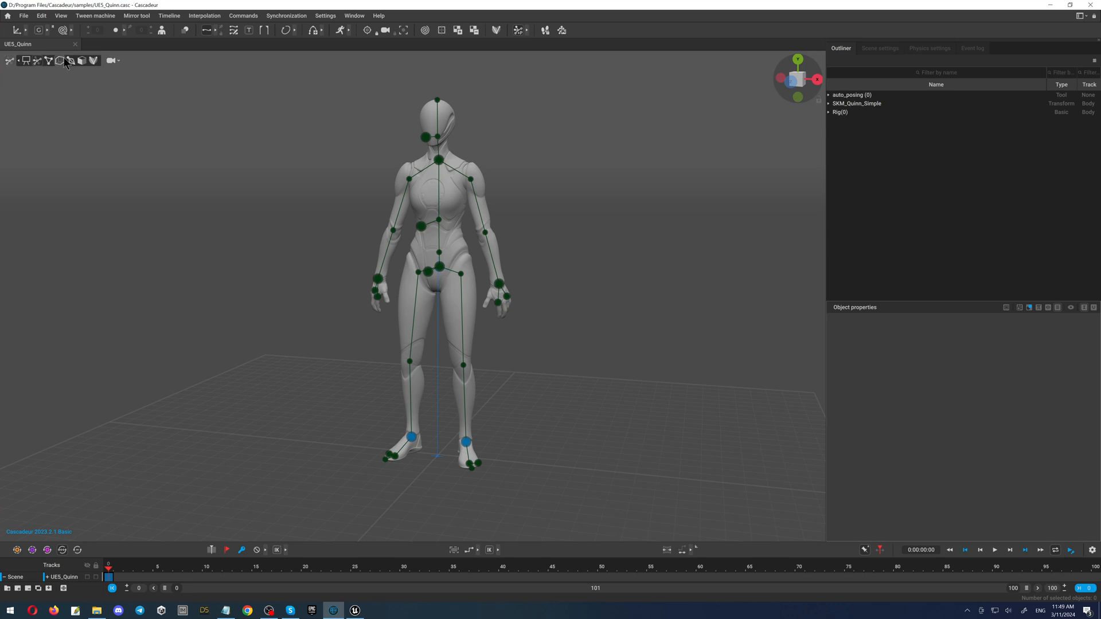
{"action": "mouse_move", "coordinate": [70, 61]}
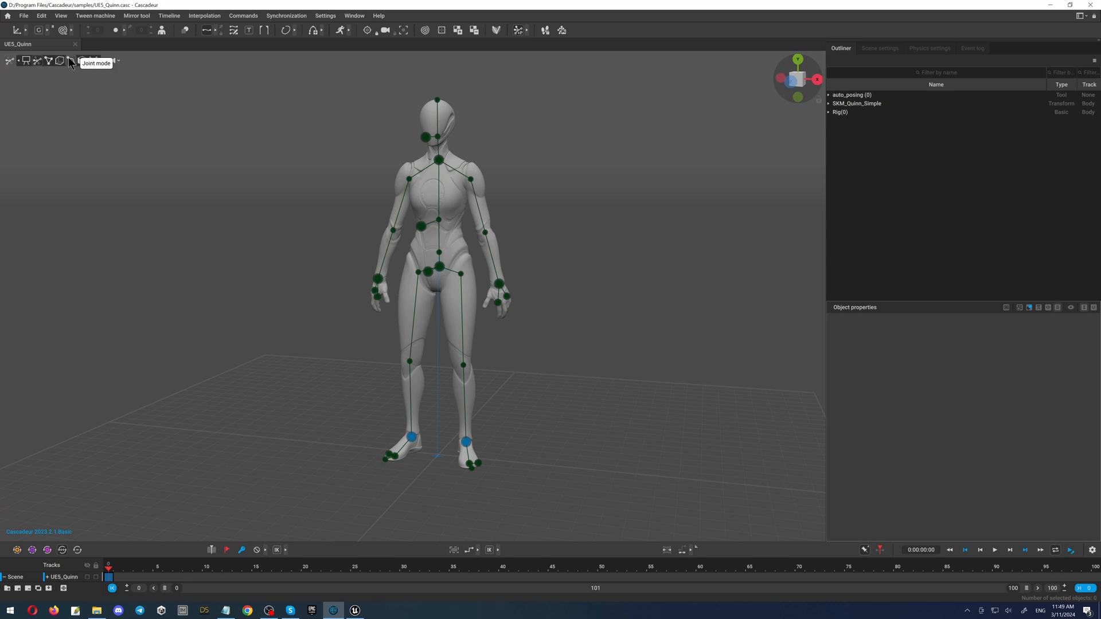
{"action": "left_click", "coordinate": [71, 61]}
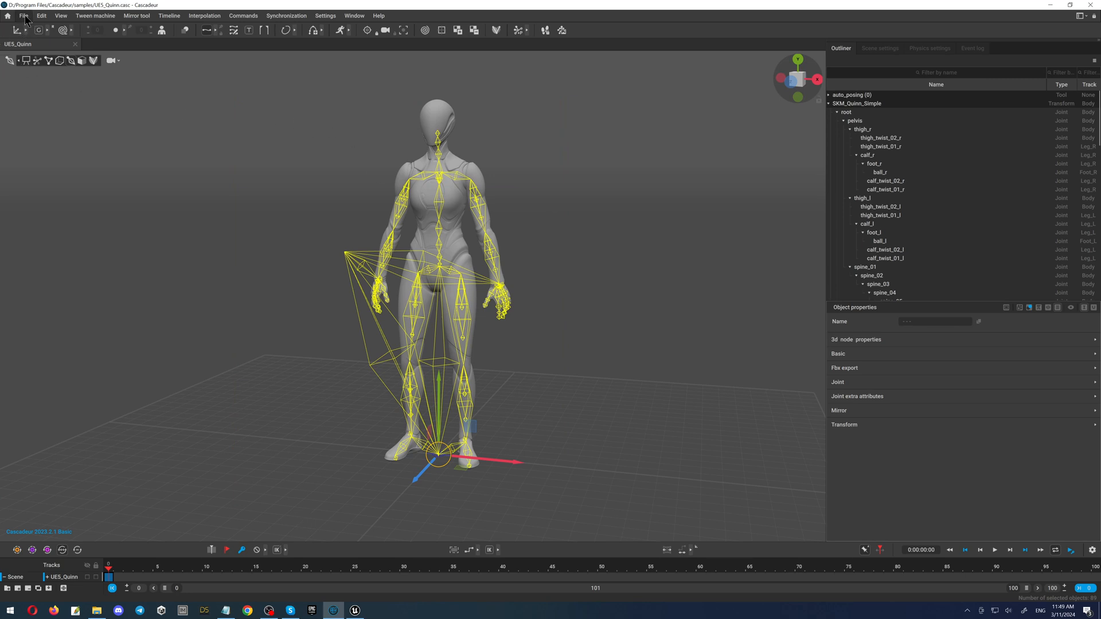
- Start File > Import animation to selected objects and browse into the FFMx folder
{"action": "left_click", "coordinate": [23, 15]}
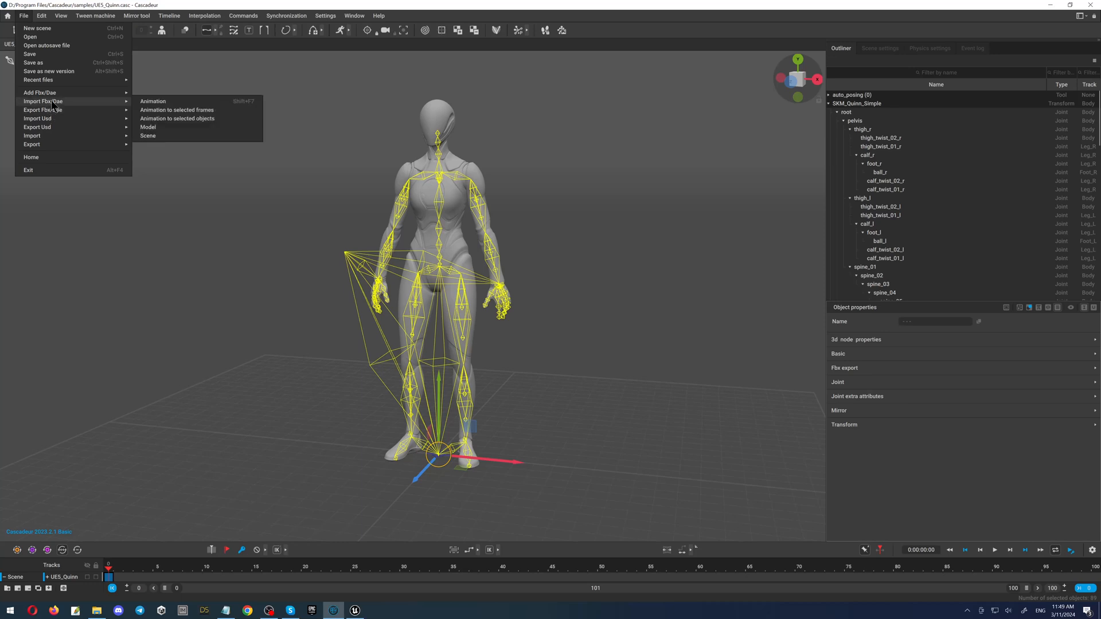
{"action": "mouse_move", "coordinate": [177, 119]}
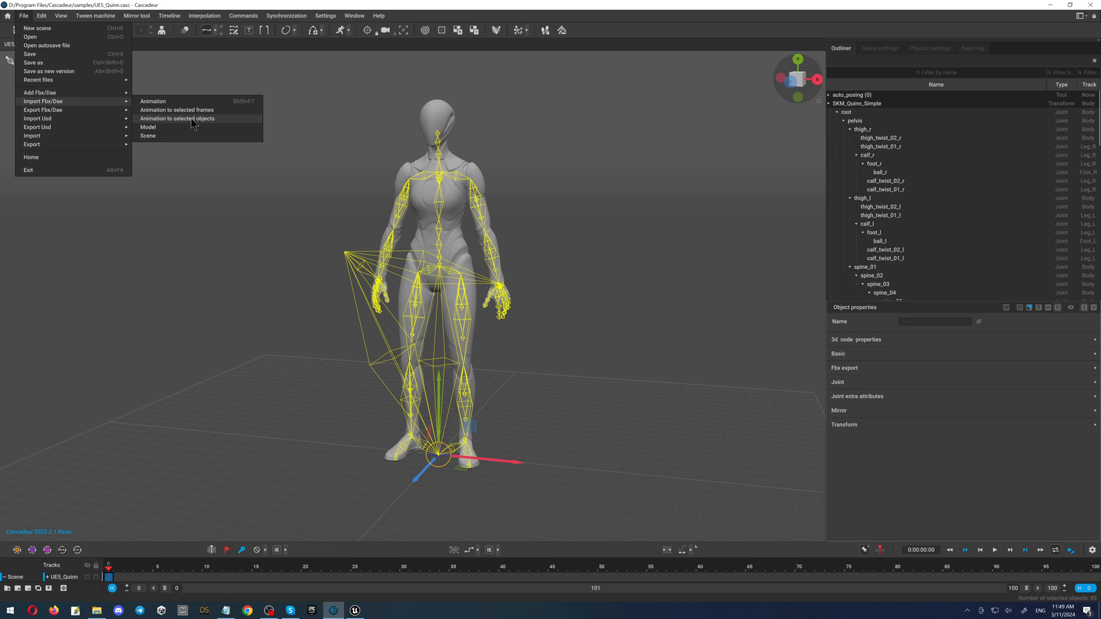
{"action": "left_click", "coordinate": [178, 118]}
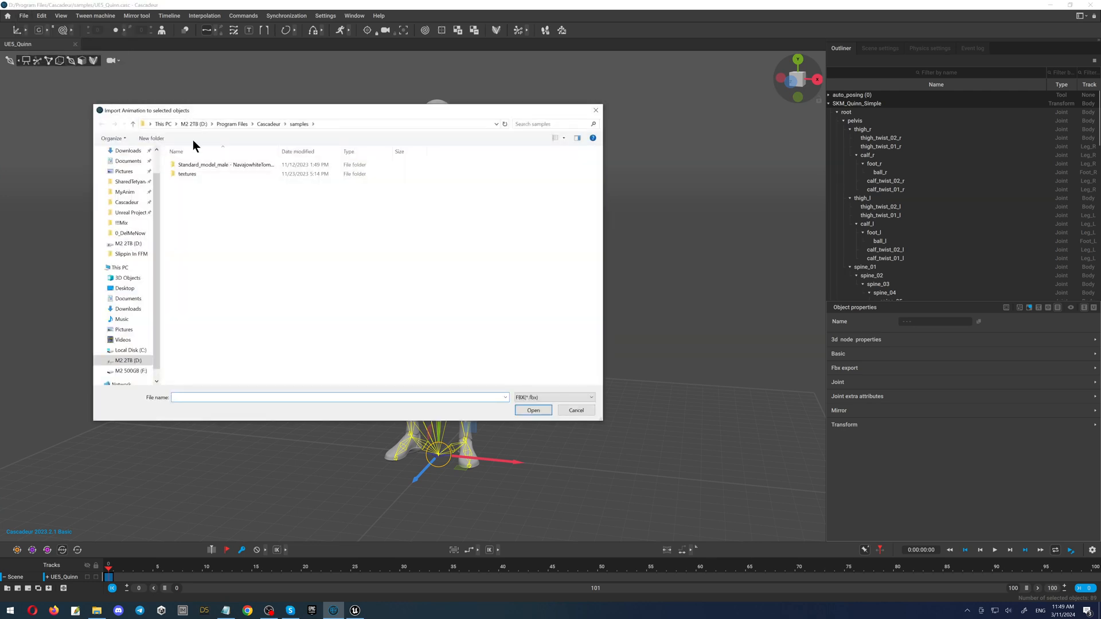
{"action": "left_click", "coordinate": [122, 222]}
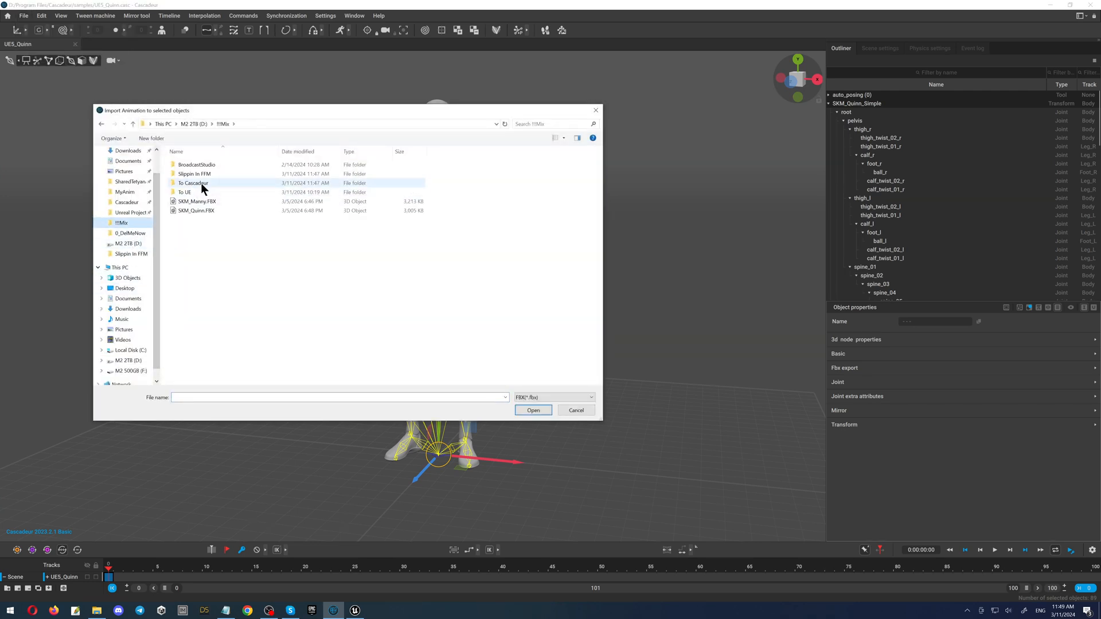
- Enter the To Cascadeur folder to pick the FBX animation for frames 0–30
{"action": "double_click", "coordinate": [191, 183]}
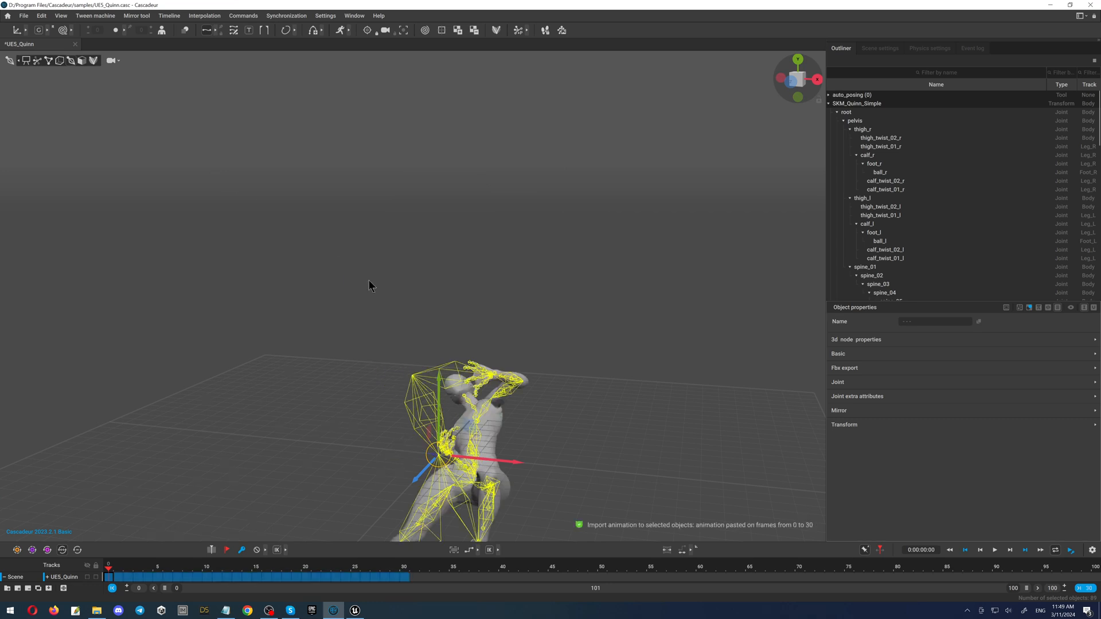
{"action": "mouse_move", "coordinate": [436, 345]}
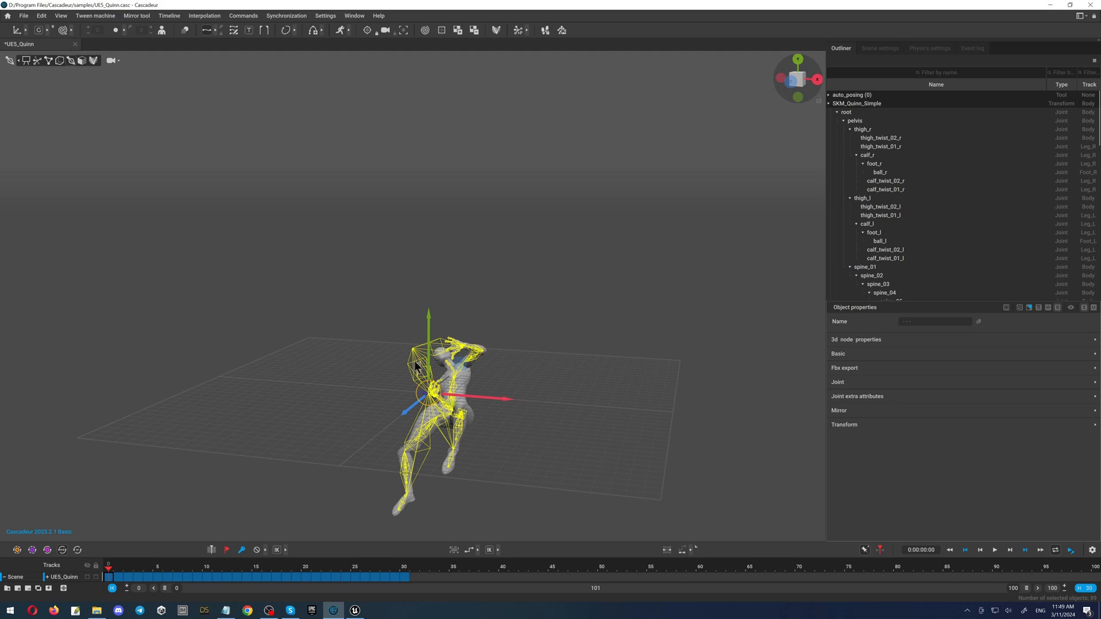
{"action": "mouse_move", "coordinate": [433, 316]}
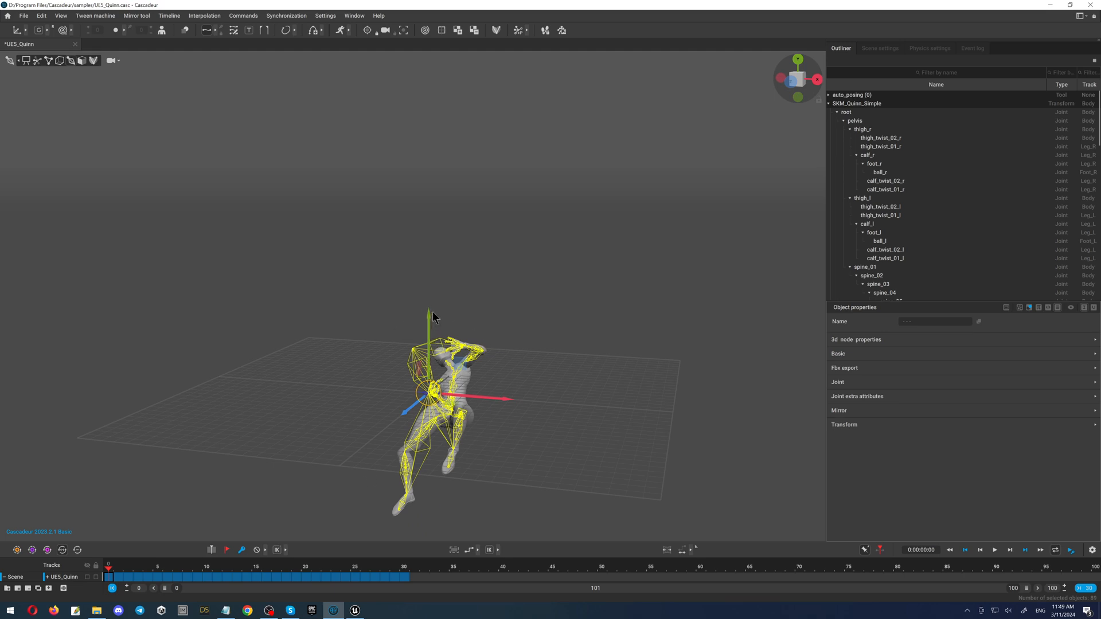
{"action": "mouse_move", "coordinate": [382, 520]}
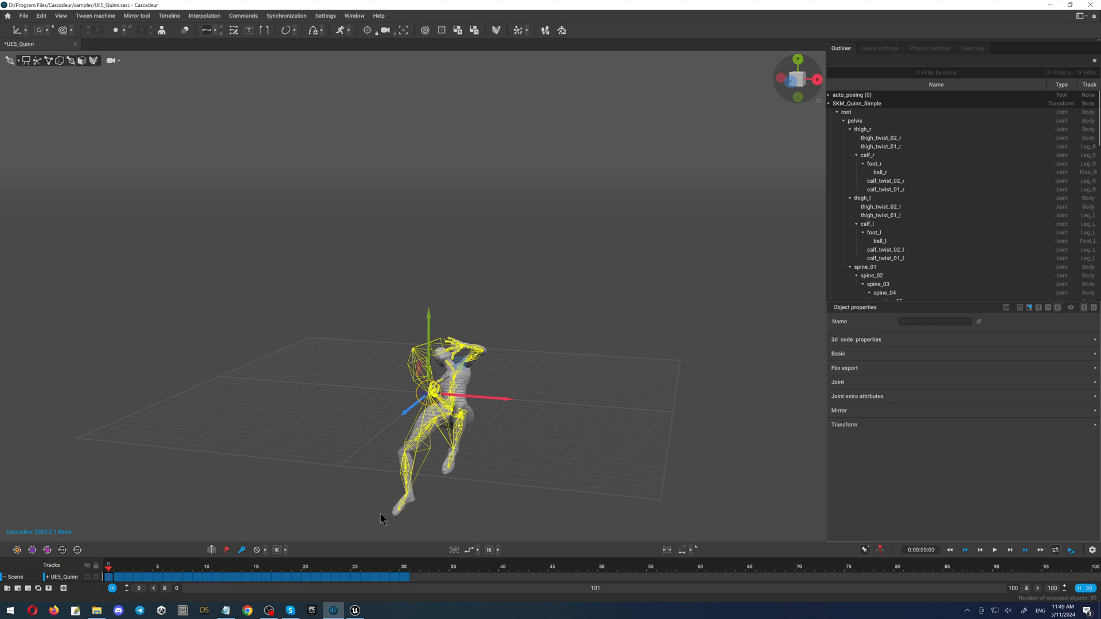
{"action": "mouse_move", "coordinate": [897, 57]}
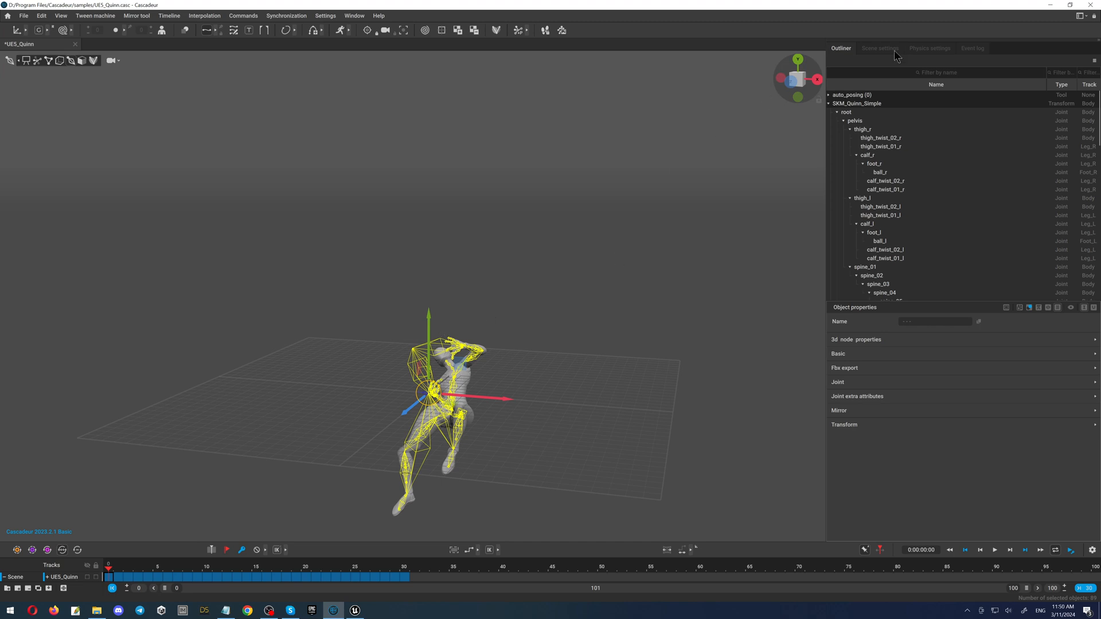
- In Scene settings under Manipulators, enable Fix rotation step at 90 degrees
{"action": "left_click", "coordinate": [880, 48]}
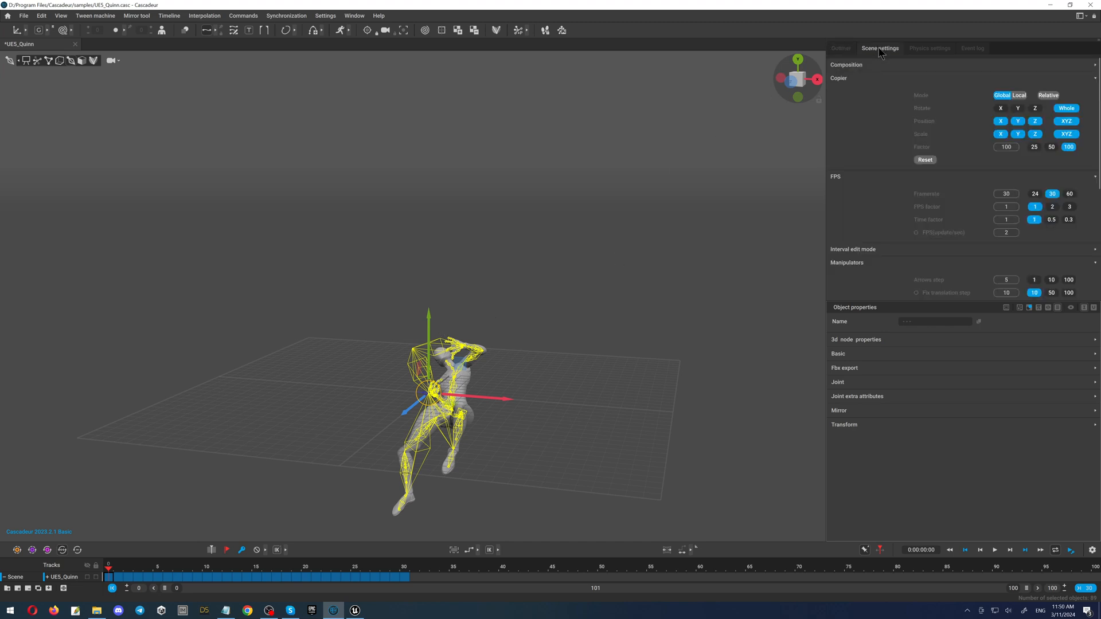
{"action": "scroll", "scroll_direction": "down", "scroll_amount": 3}
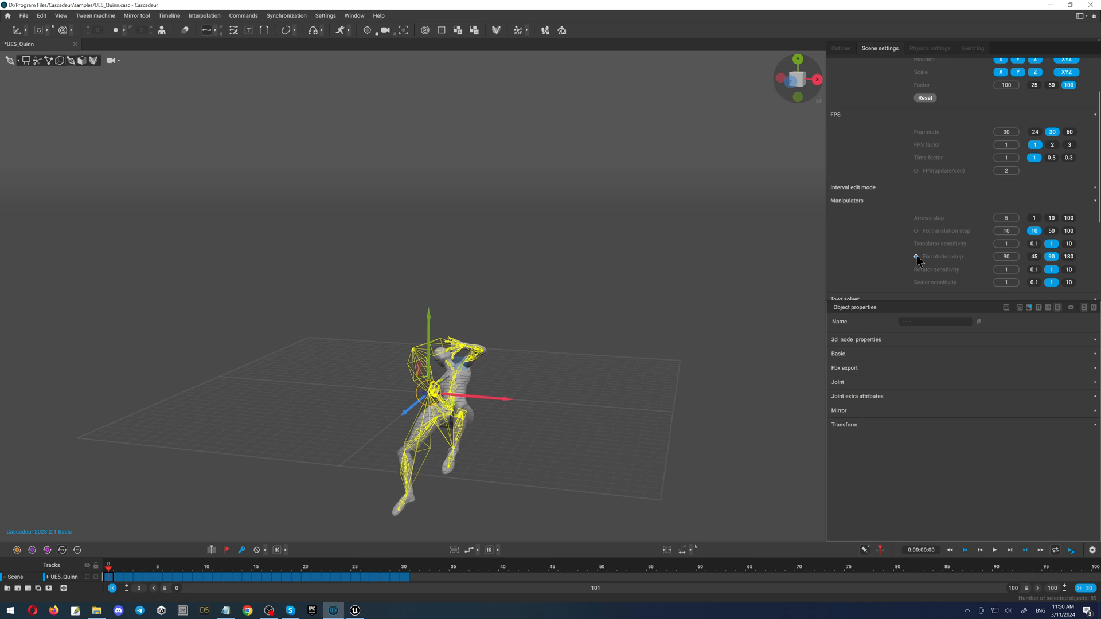
{"action": "left_click", "coordinate": [916, 256]}
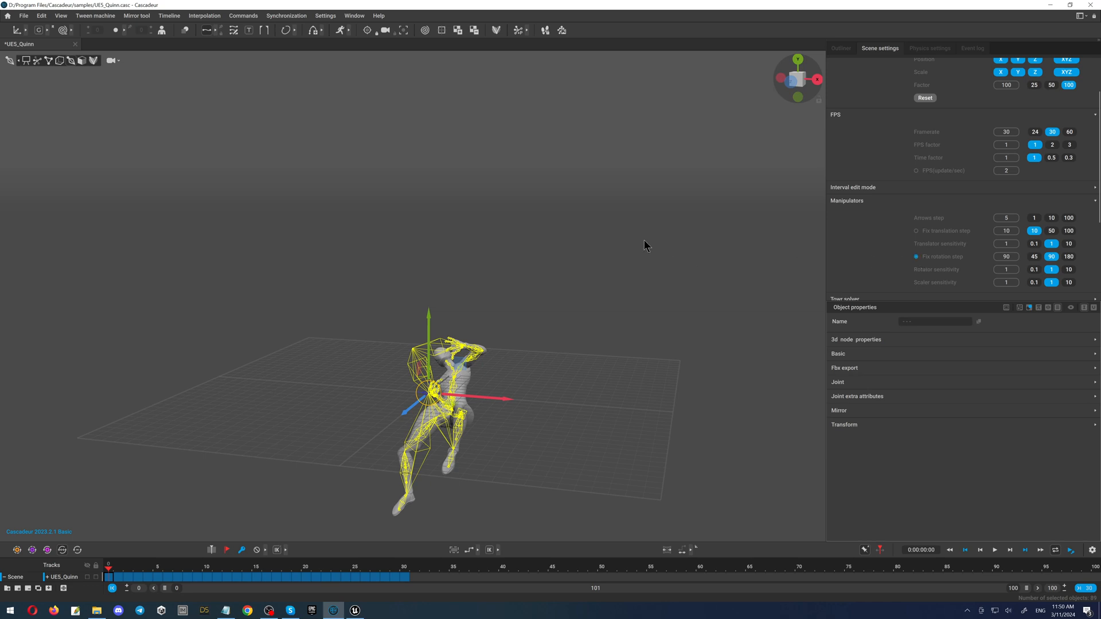
{"action": "mouse_move", "coordinate": [303, 173]}
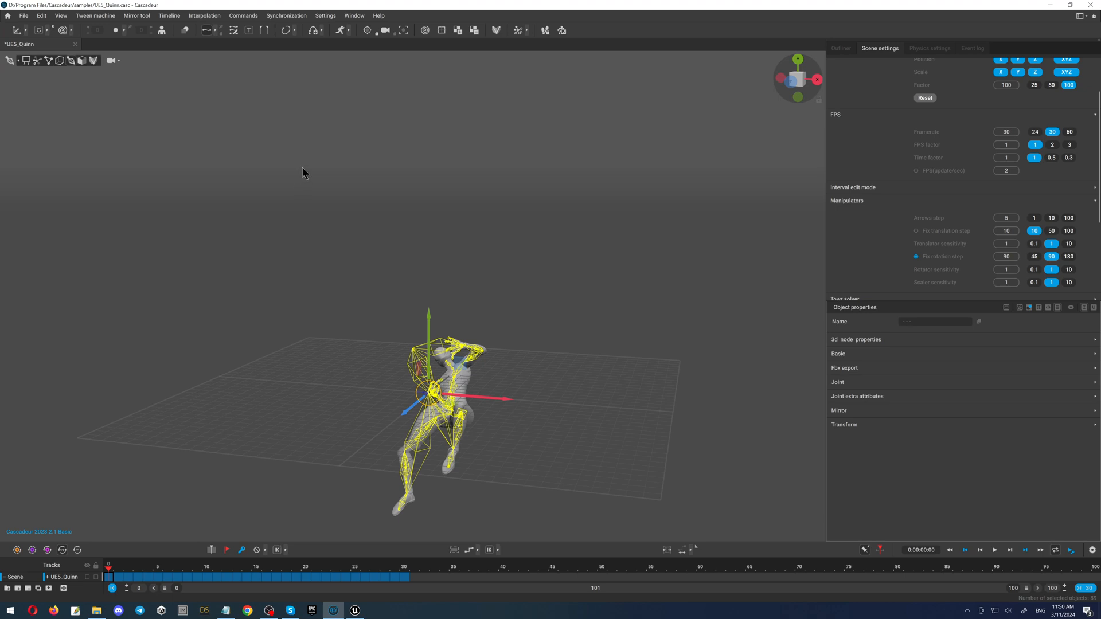
{"action": "mouse_move", "coordinate": [372, 154]}
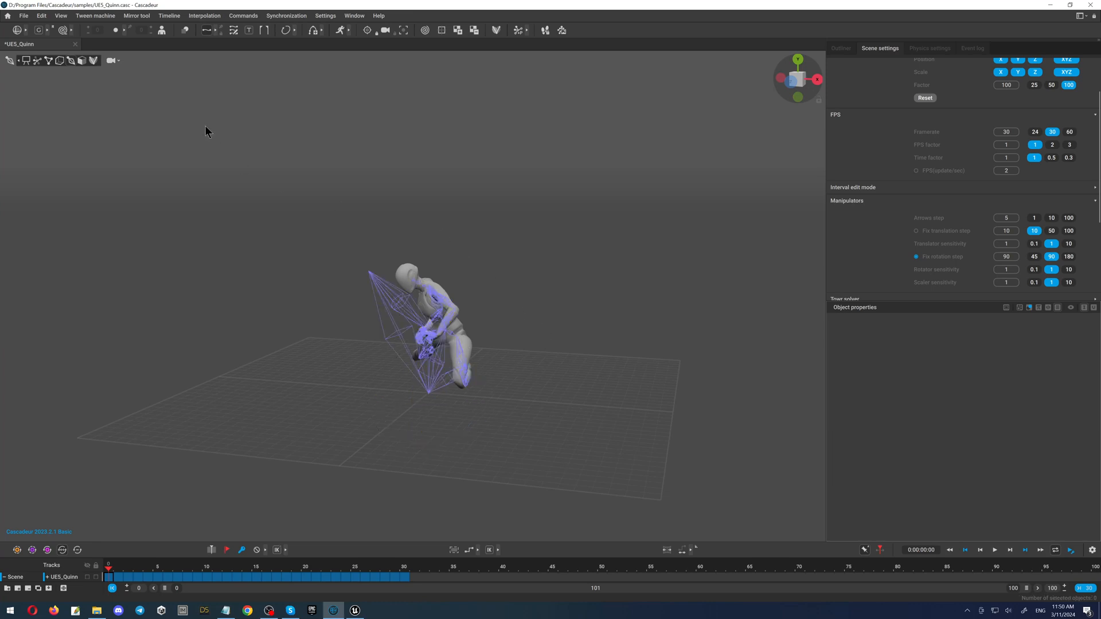
{"action": "mouse_move", "coordinate": [36, 61]}
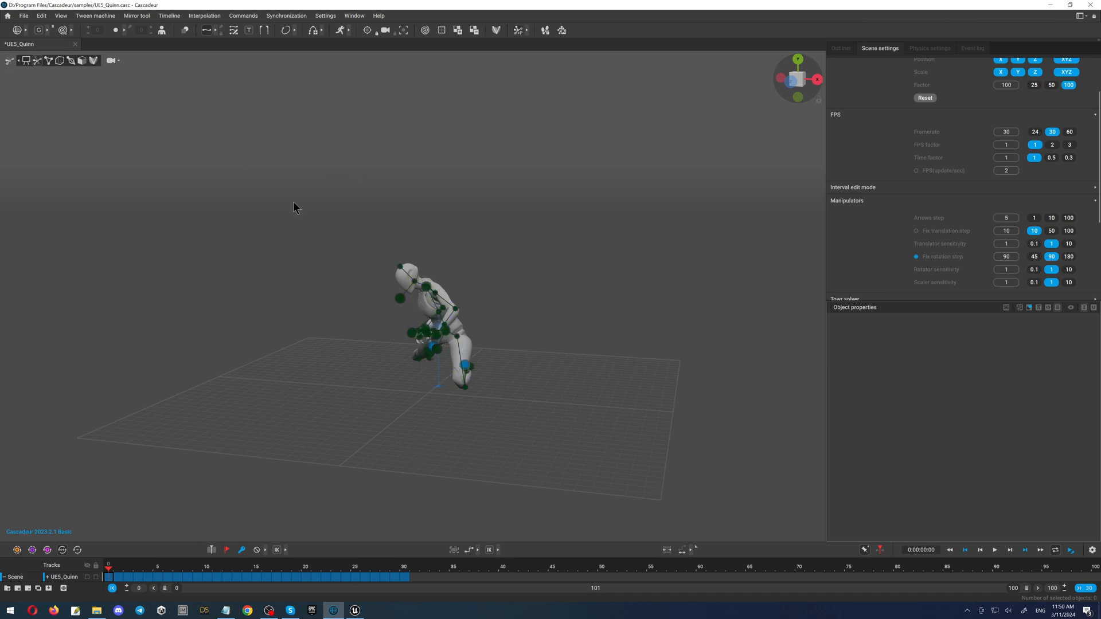
{"action": "mouse_move", "coordinate": [979, 274]}
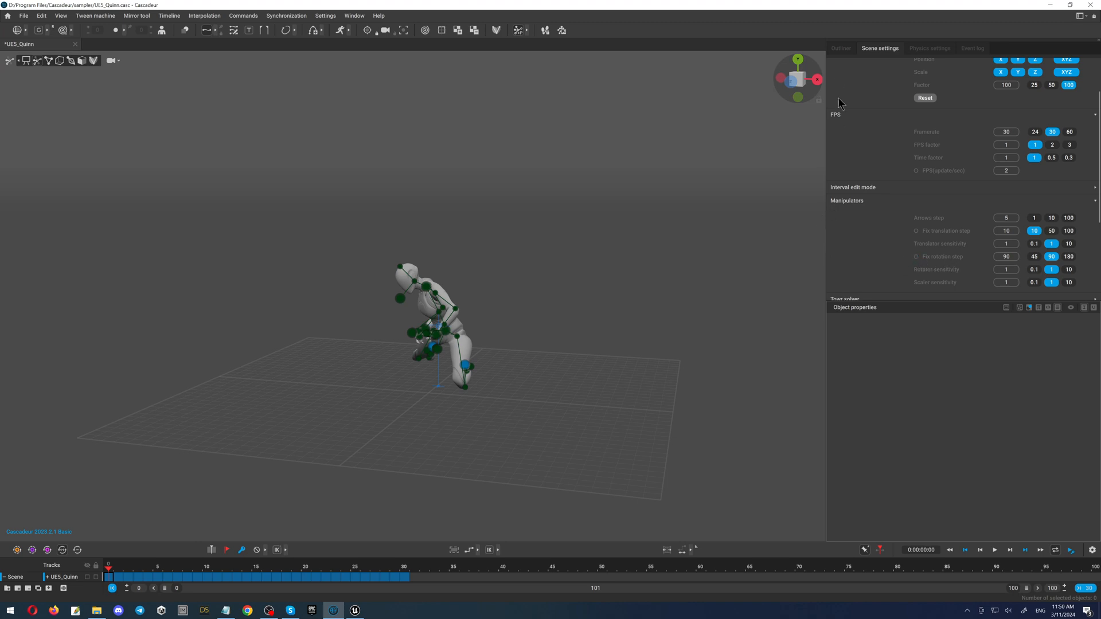
- Return from Scene settings to the Outliner tab showing Quinn's rig hierarchy
{"action": "left_click", "coordinate": [841, 48]}
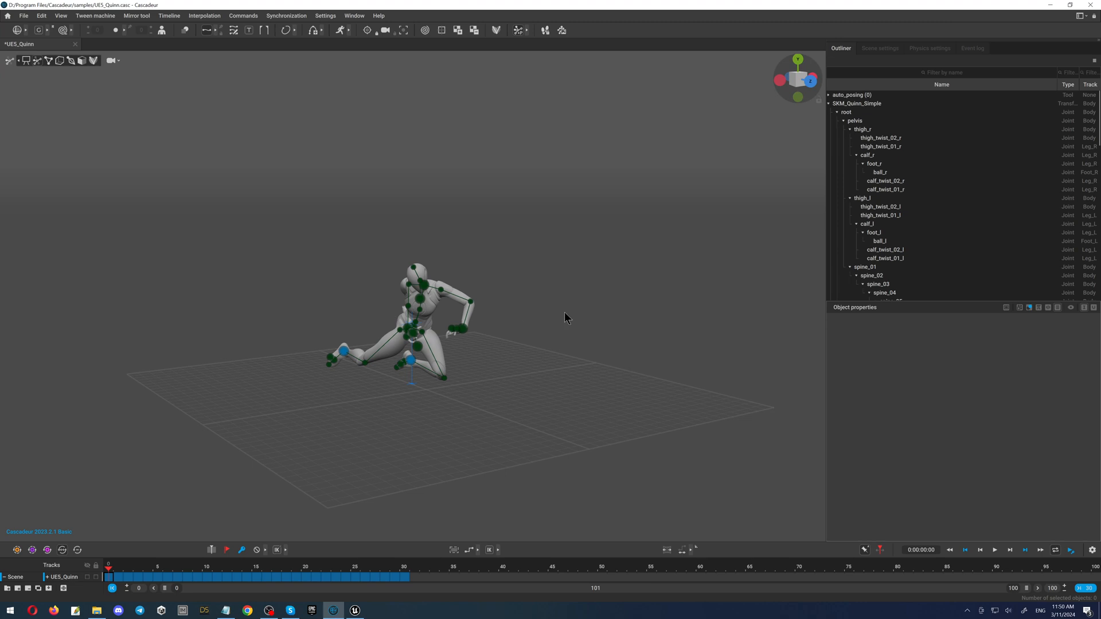
{"action": "mouse_move", "coordinate": [456, 467]}
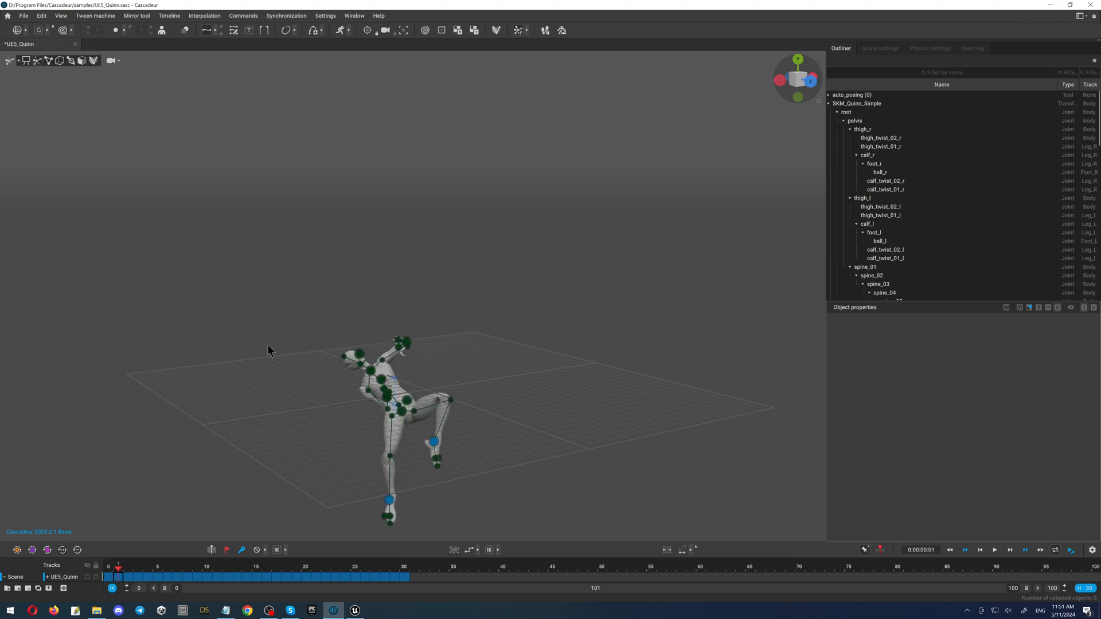
- Jump to frame 0, then select the range of extra keyframes after it for deletion
{"action": "left_click", "coordinate": [112, 577]}
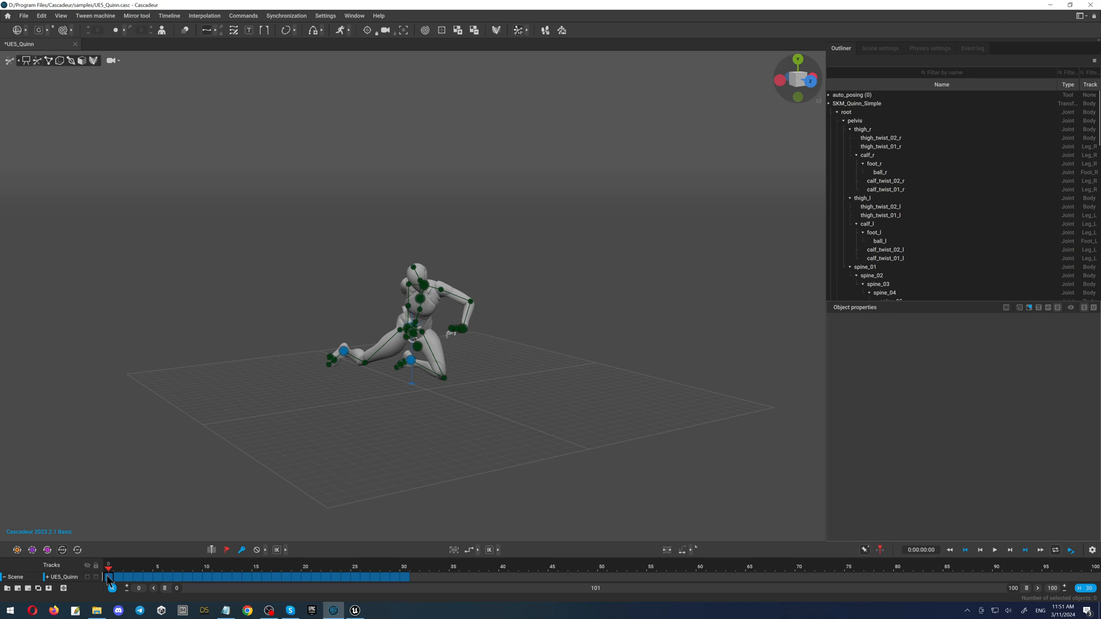
{"action": "mouse_move", "coordinate": [110, 577]}
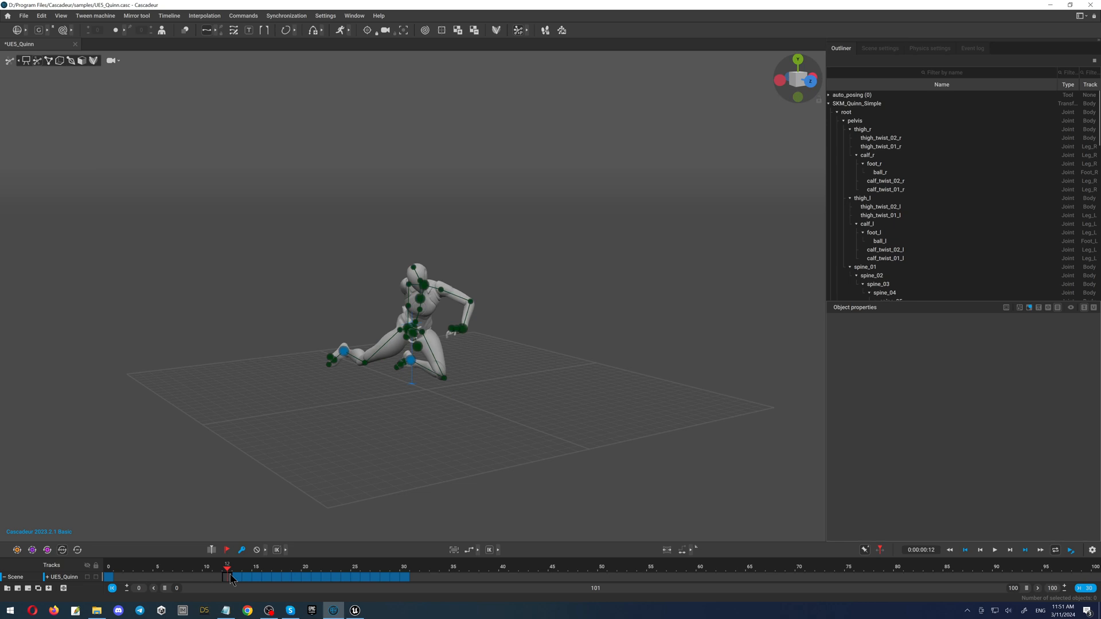
{"action": "left_click", "coordinate": [267, 571]}
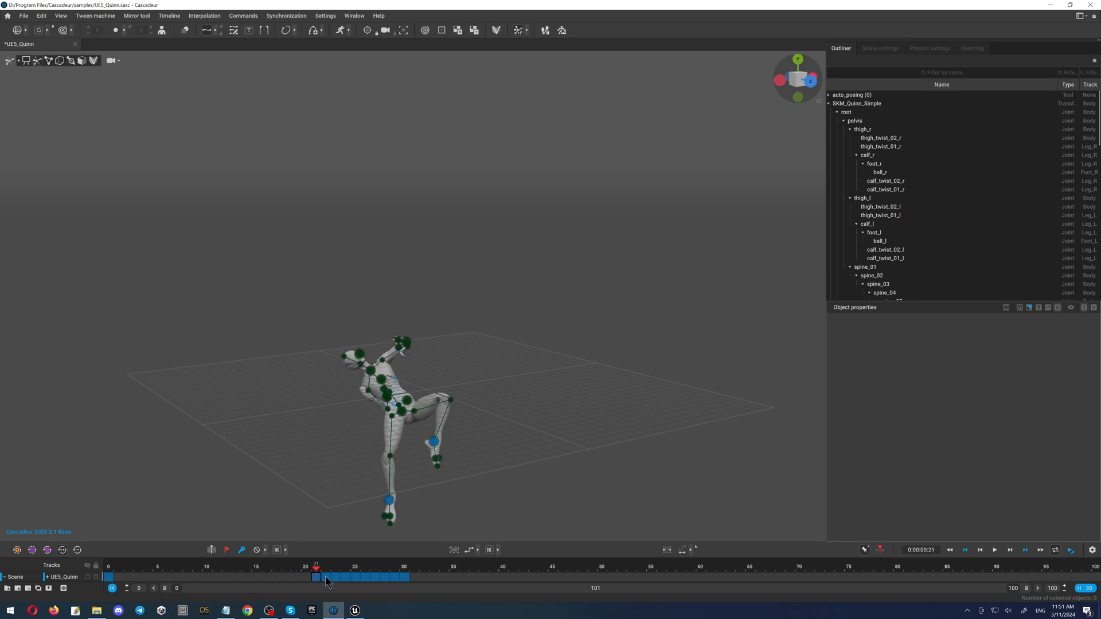
{"action": "left_click", "coordinate": [345, 577]}
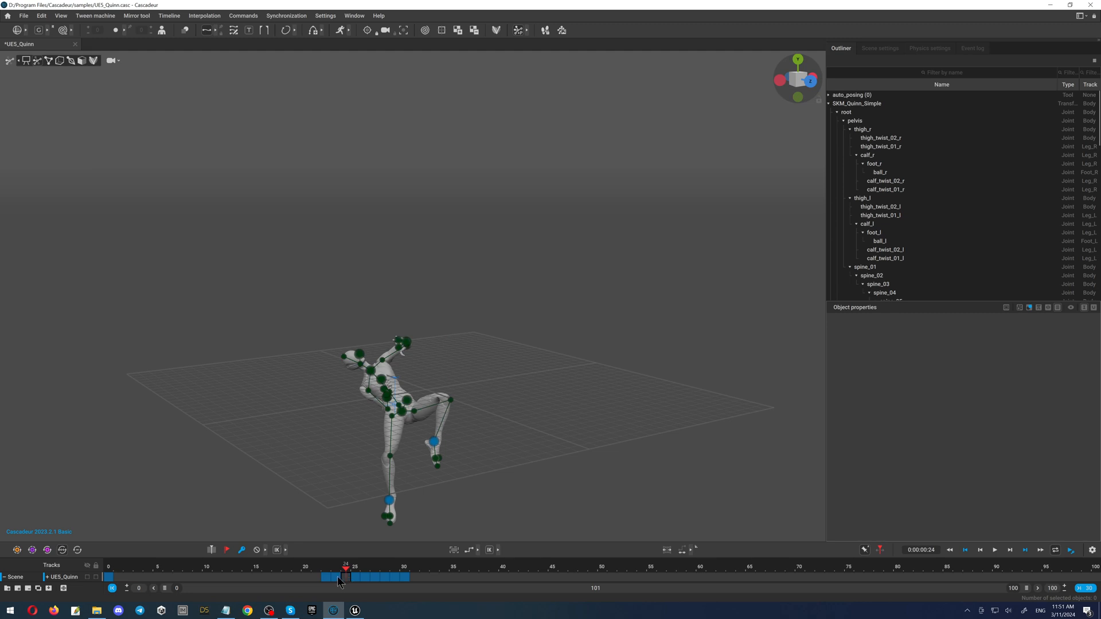